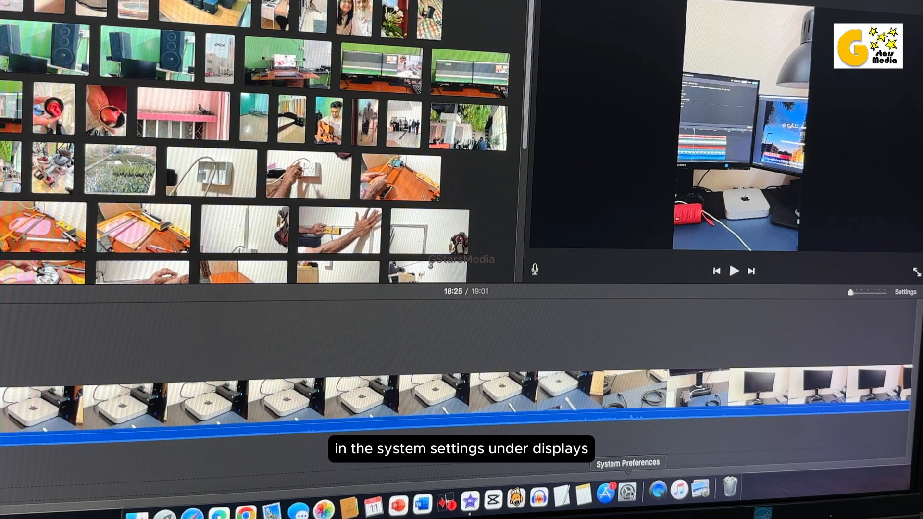
- Reach the Displays Arrangement settings with both detected monitors shown side by side
click(627, 493)
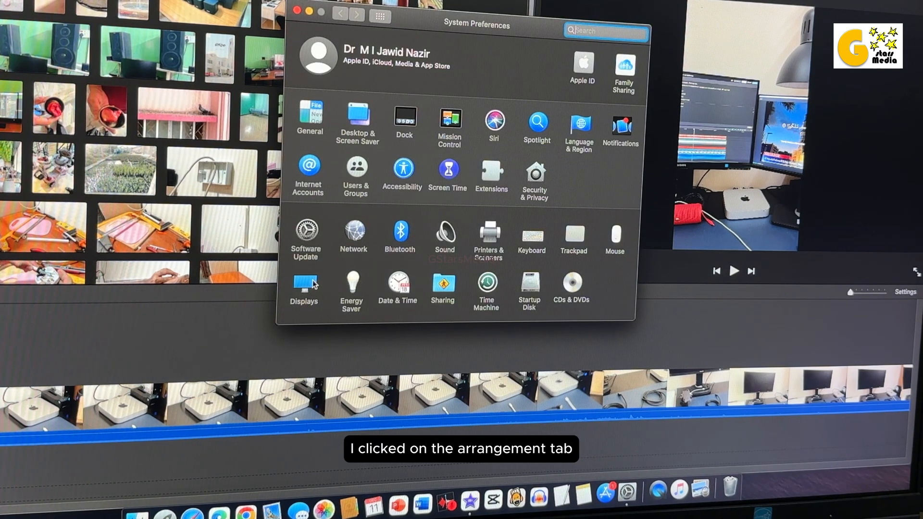
click(304, 288)
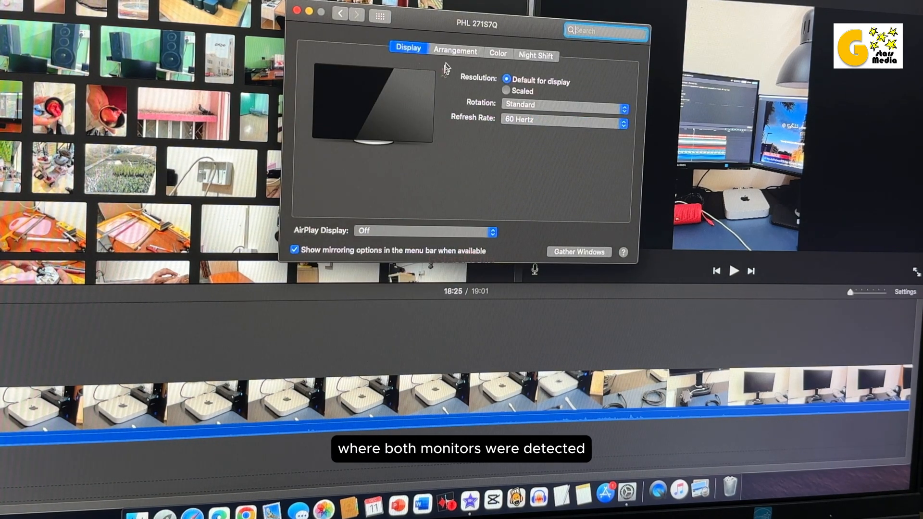
click(455, 51)
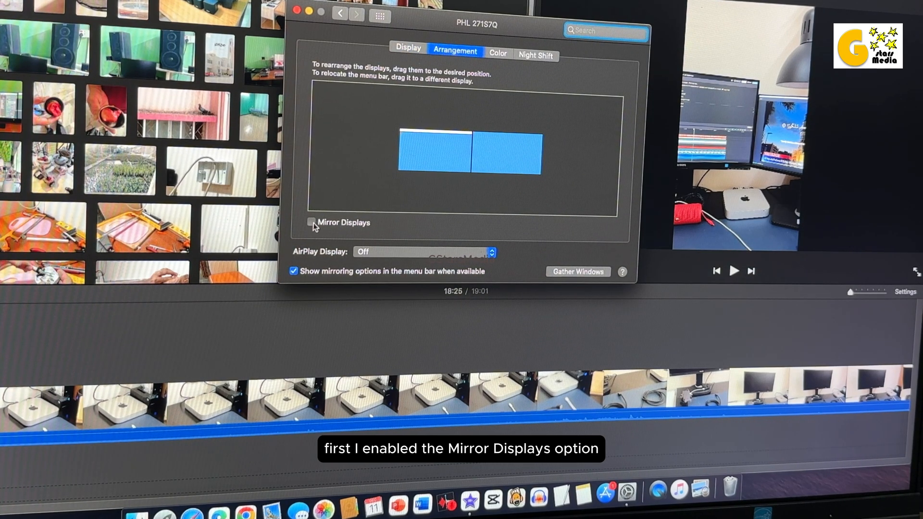
- Turn off Mirror Displays for an extended desktop, close the preferences, and launch iMovie
click(312, 222)
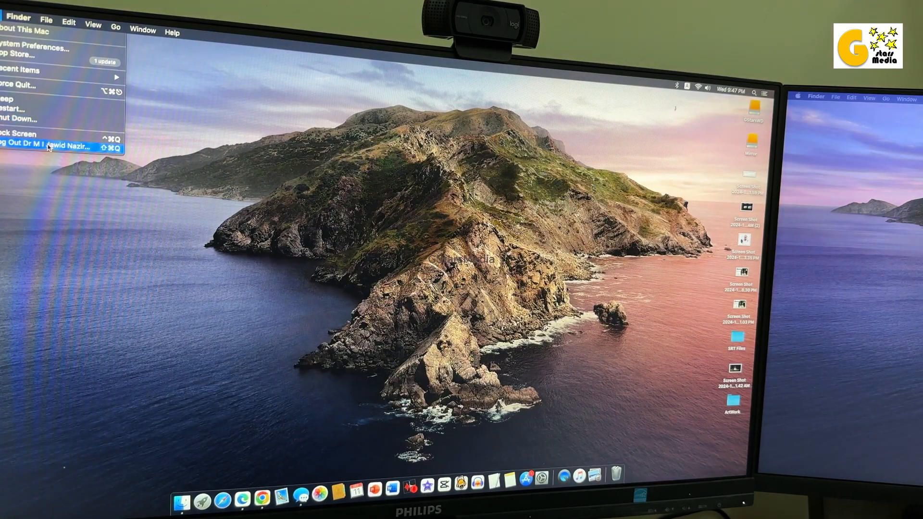
click(48, 146)
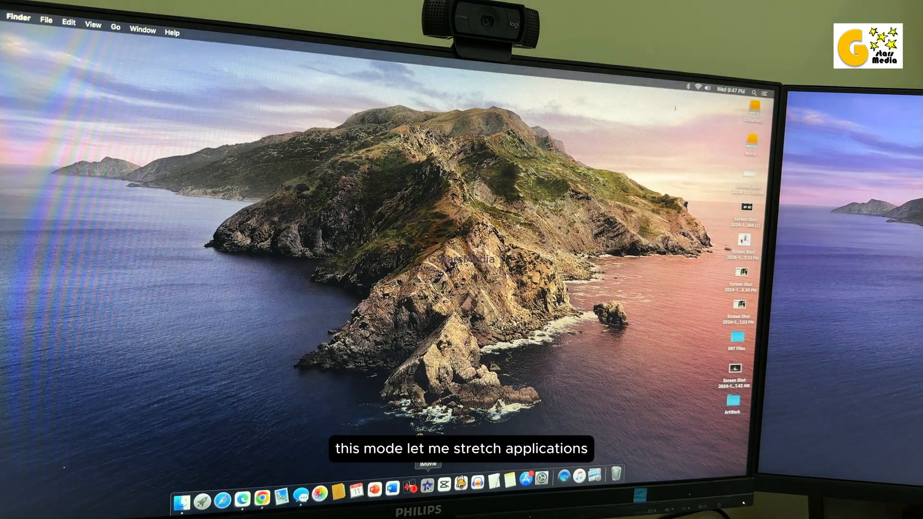
click(429, 487)
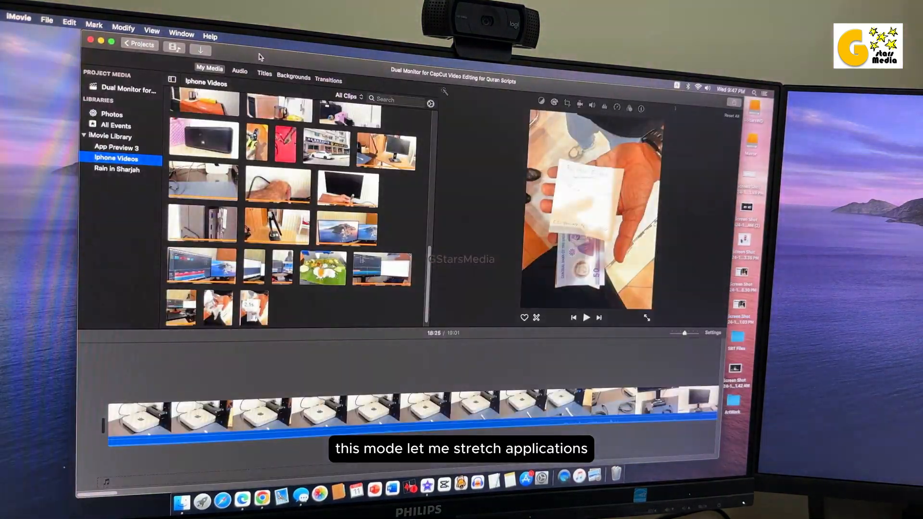